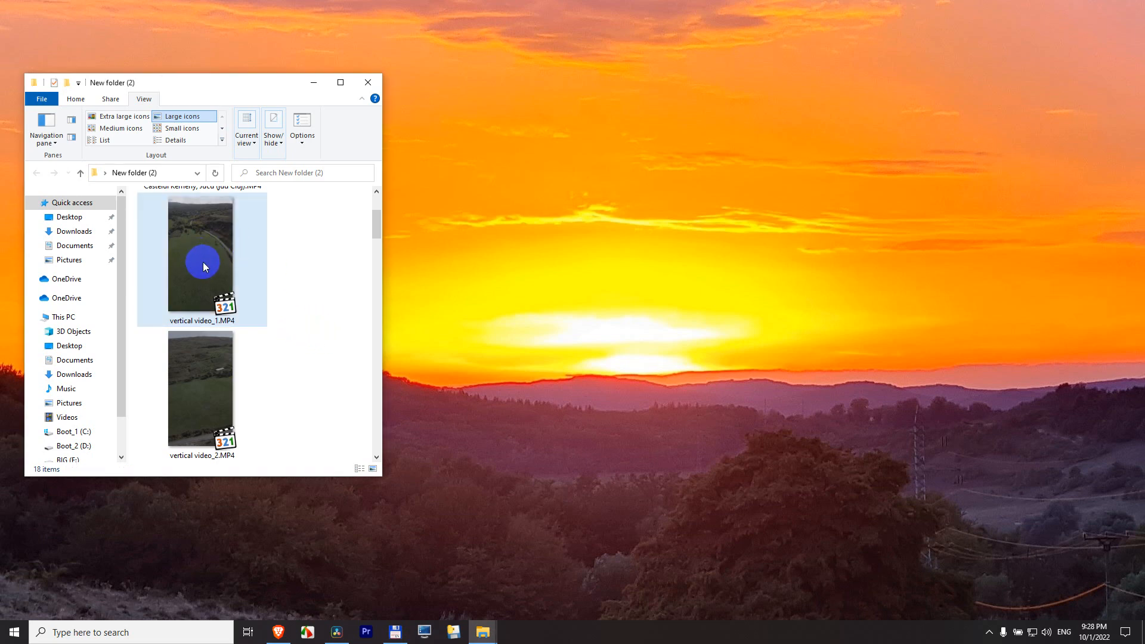
- Play vertical video_1.MP4 and check the player's version details in Help > About
double_click(202, 260)
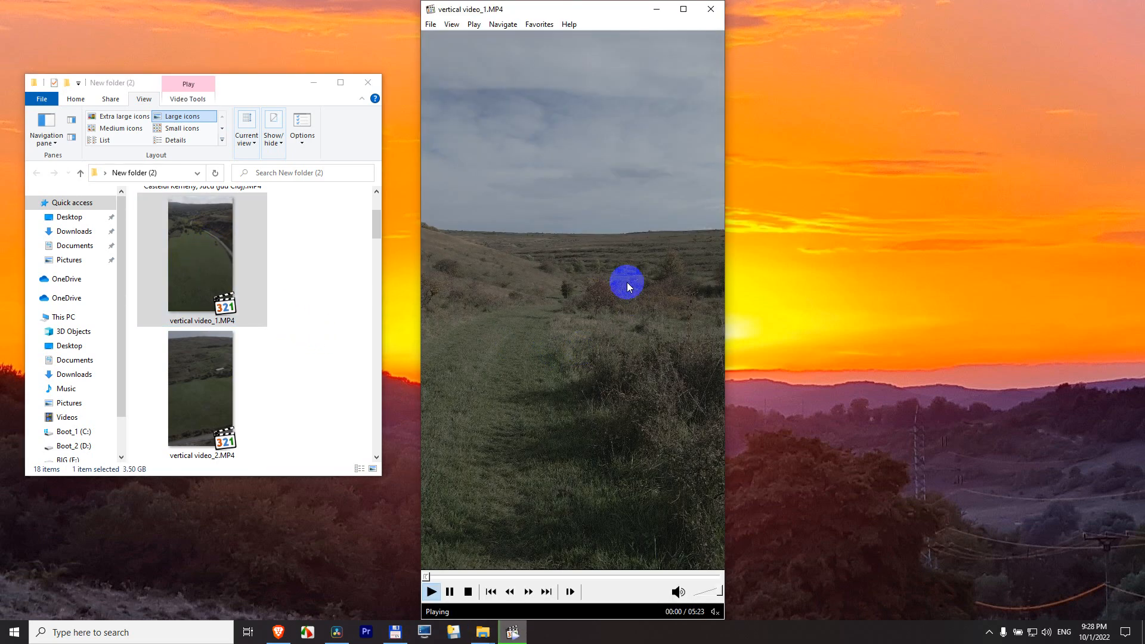
mouse_move(591, 329)
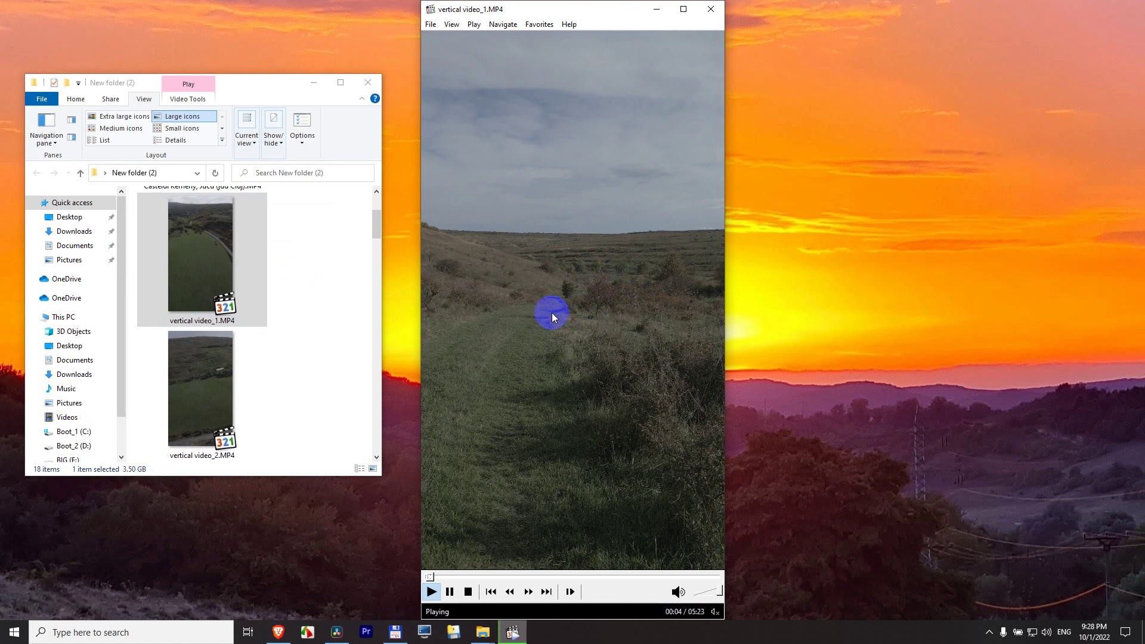
mouse_move(582, 339)
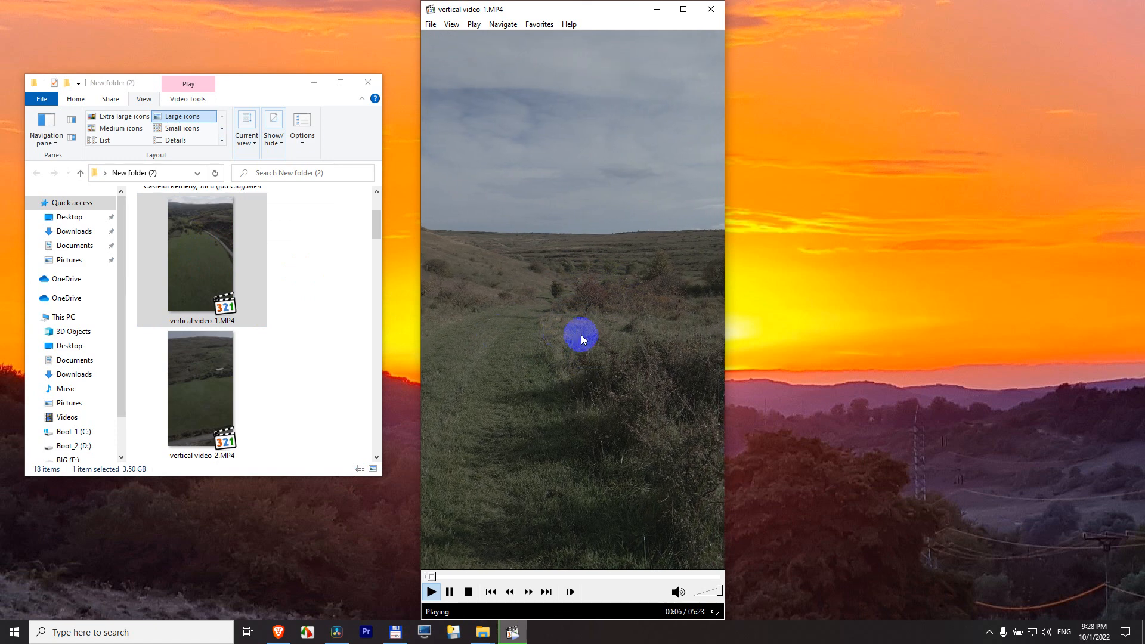
click(568, 24)
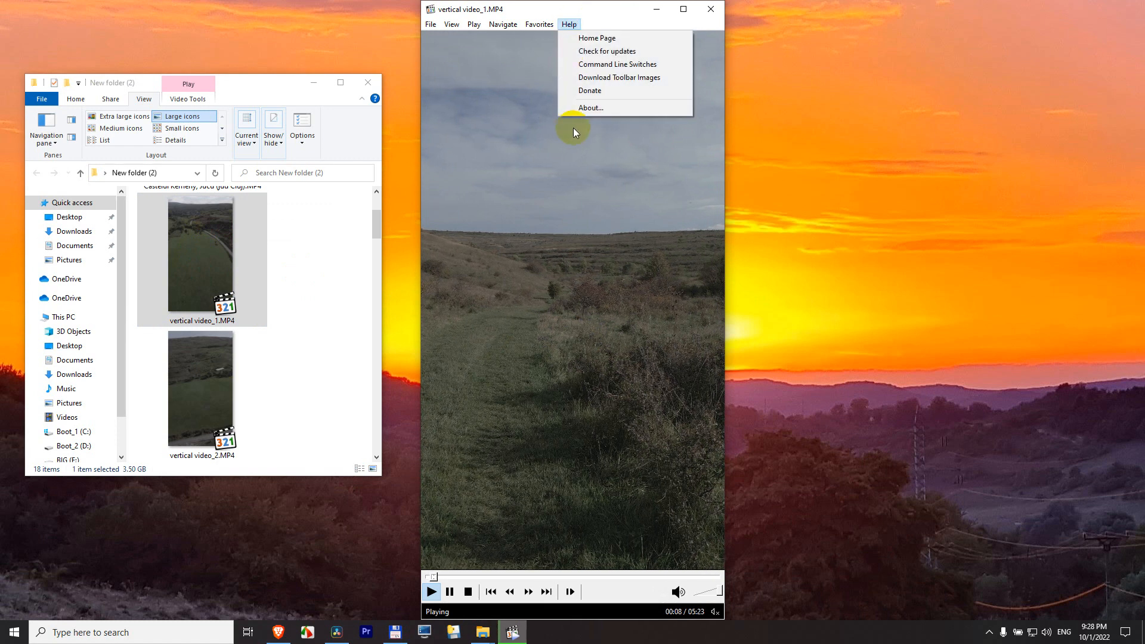
click(590, 108)
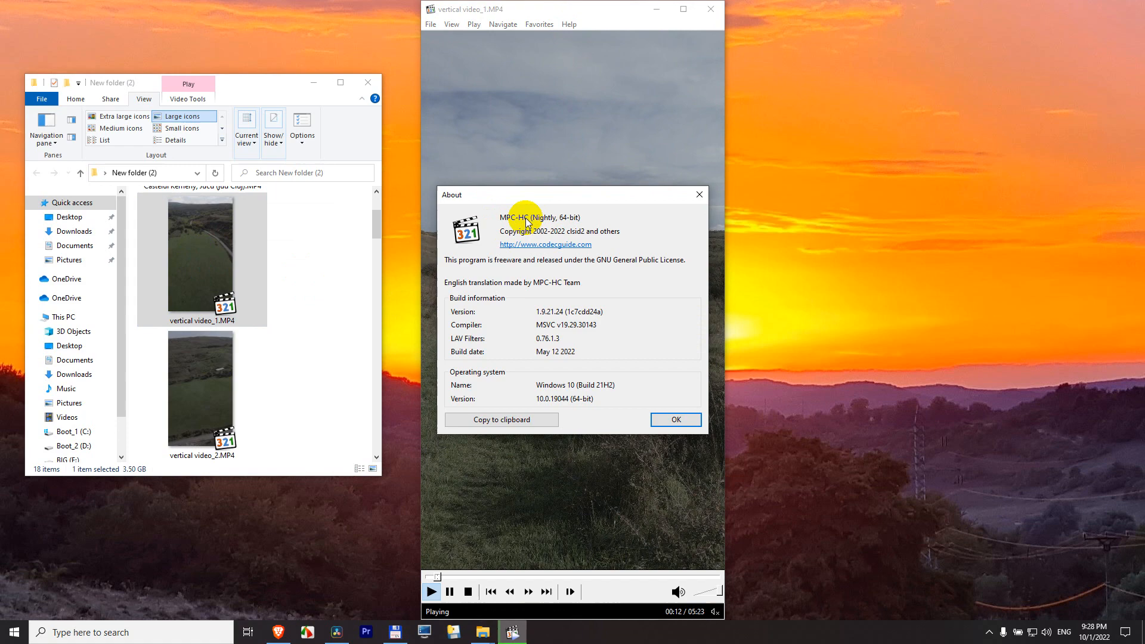
click(674, 420)
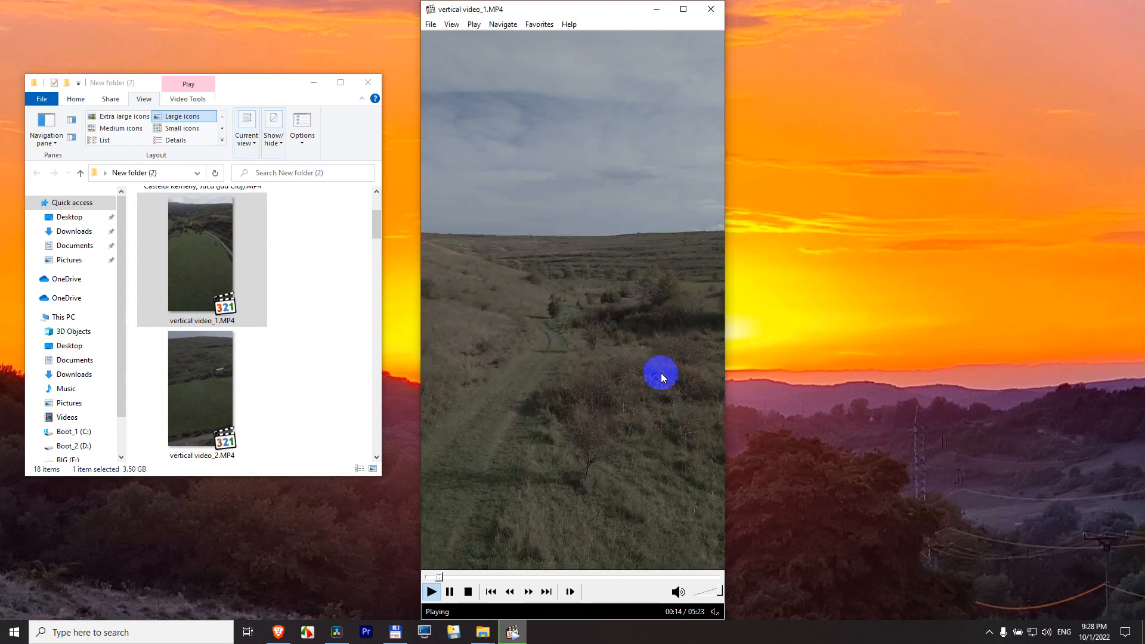
mouse_move(507, 138)
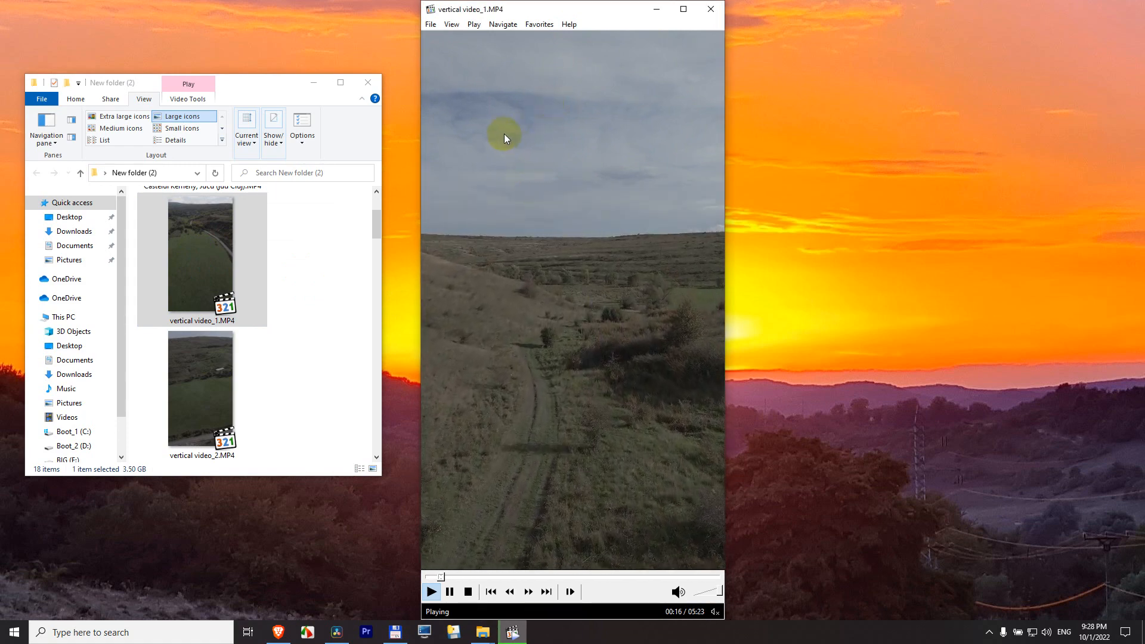
- Bring up the player's Options settings from the video's context menu
right_click(423, 394)
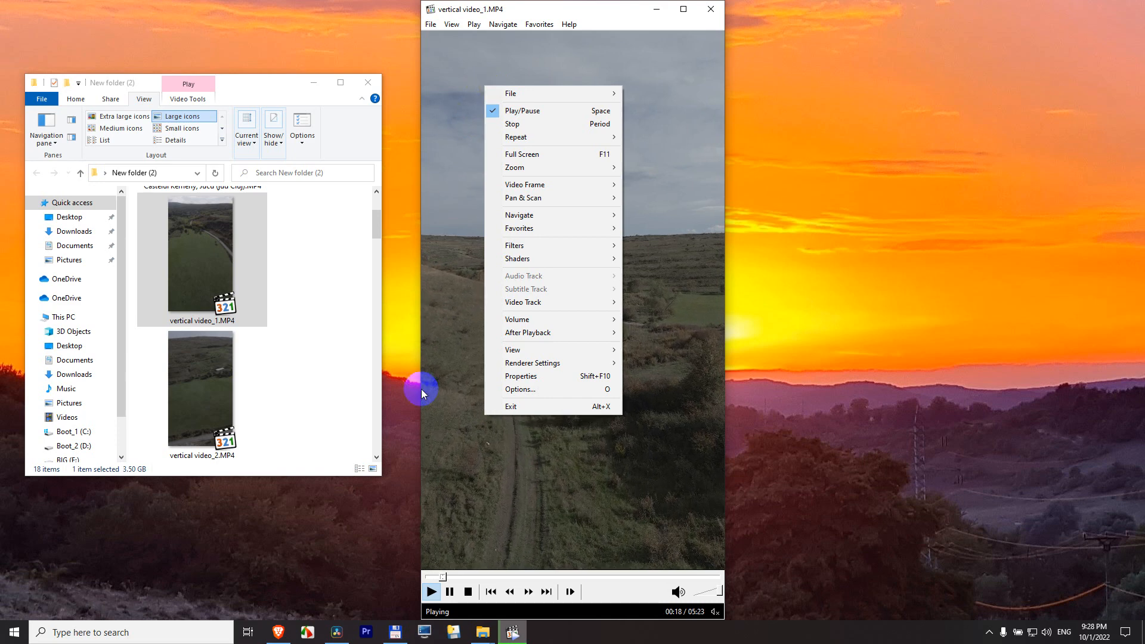
mouse_move(536, 395)
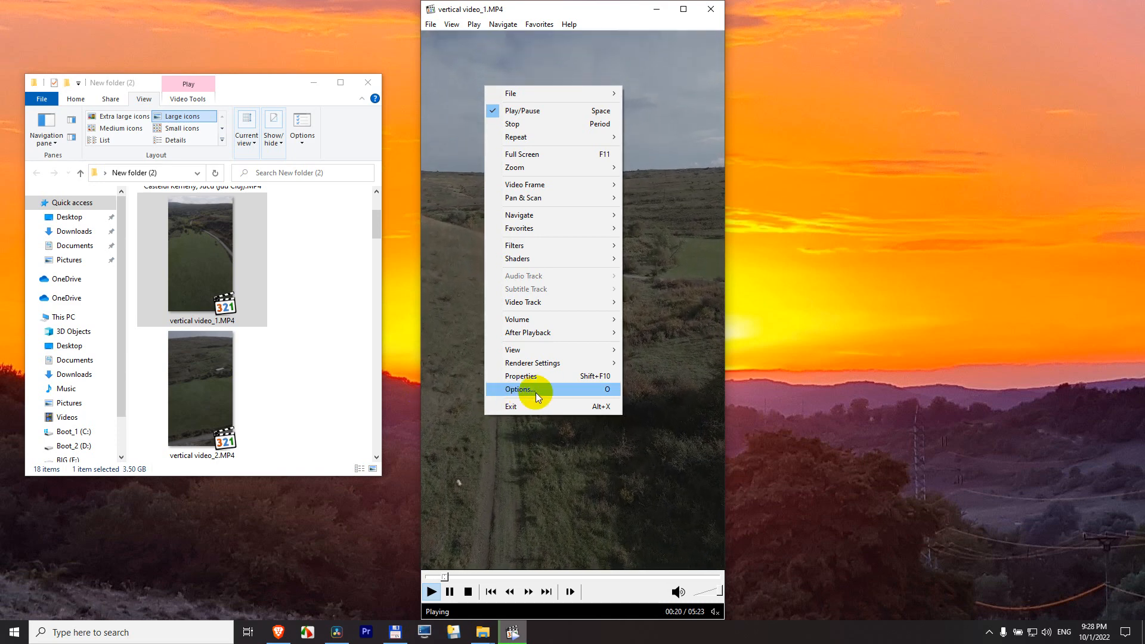
click(520, 388)
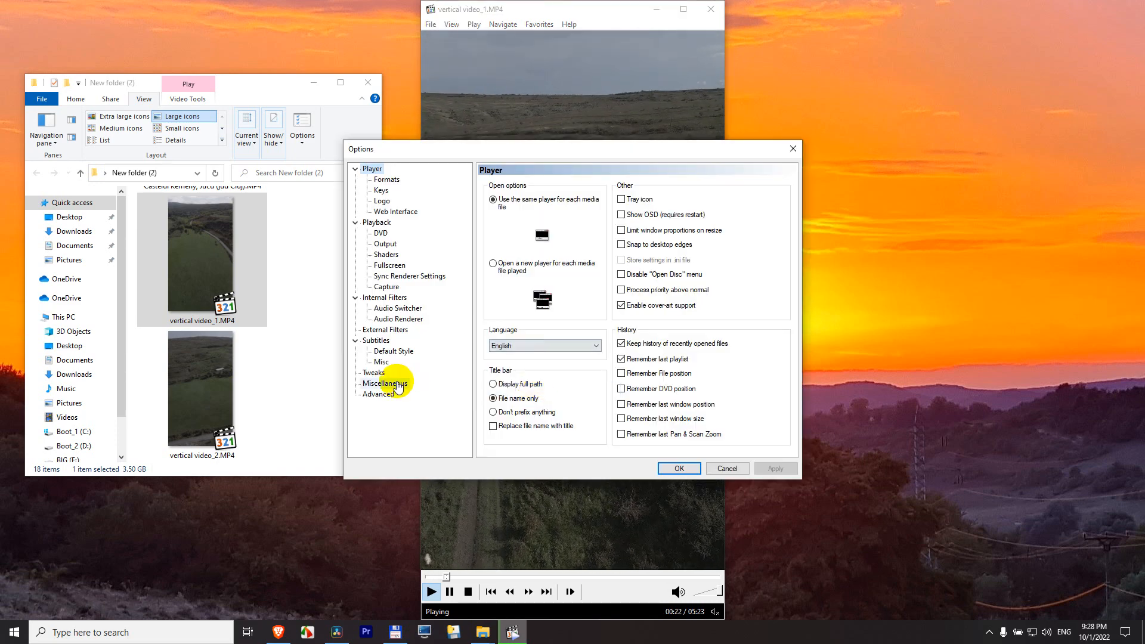
- Under Miscellaneous, set brightness -19, contrast +100 and saturation +100, then confirm
click(384, 382)
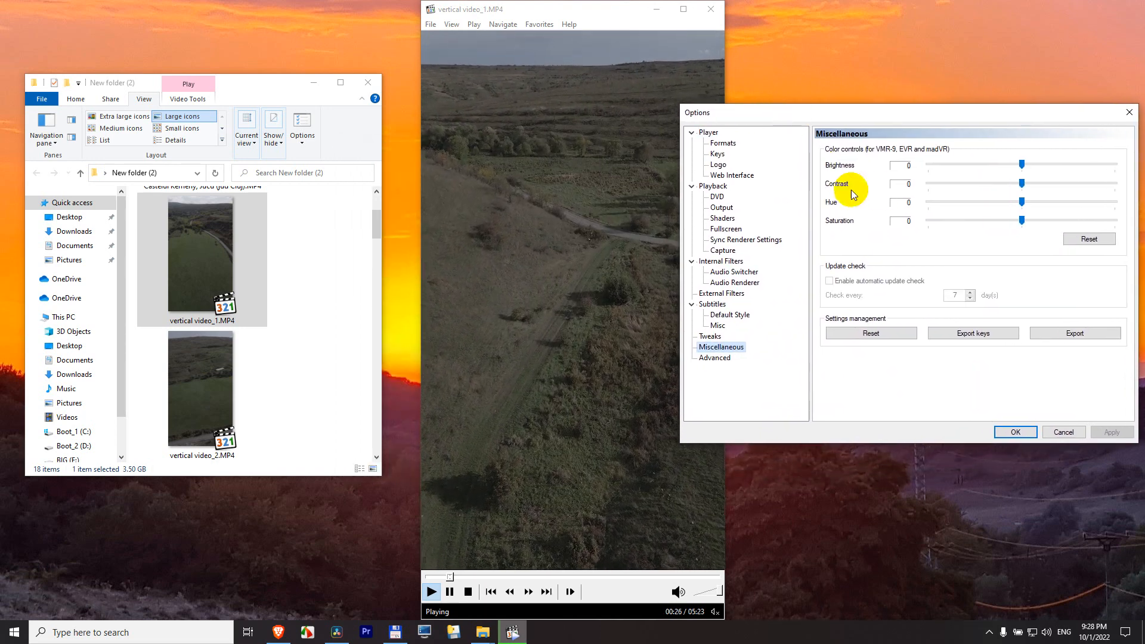
drag(1022, 163, 1002, 163)
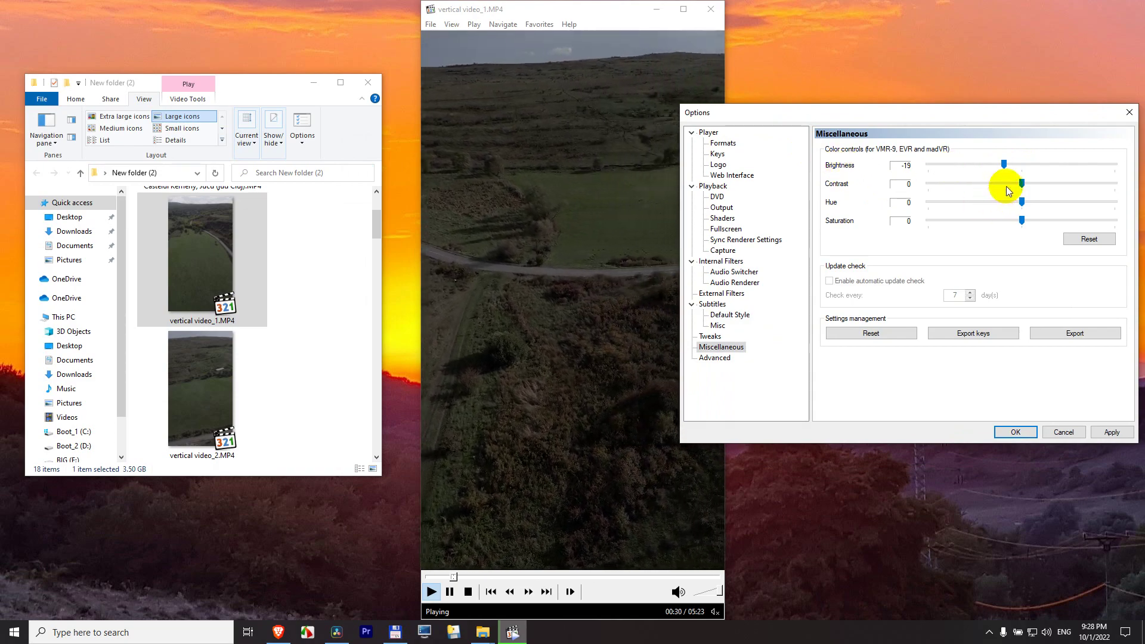
drag(1022, 184, 1128, 184)
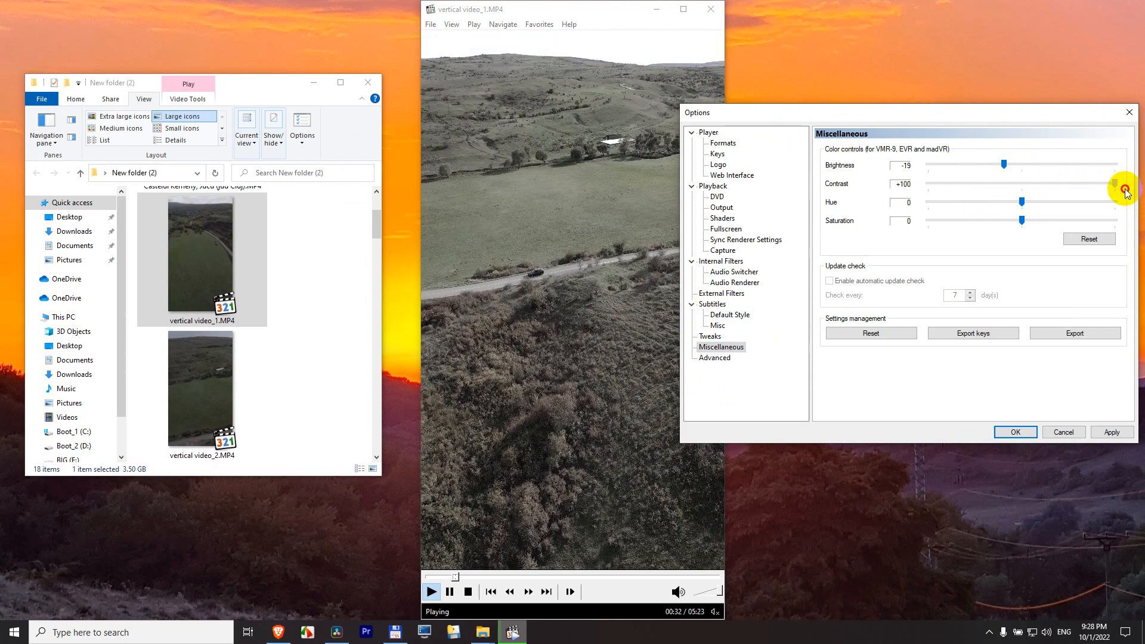
drag(1021, 219, 986, 220)
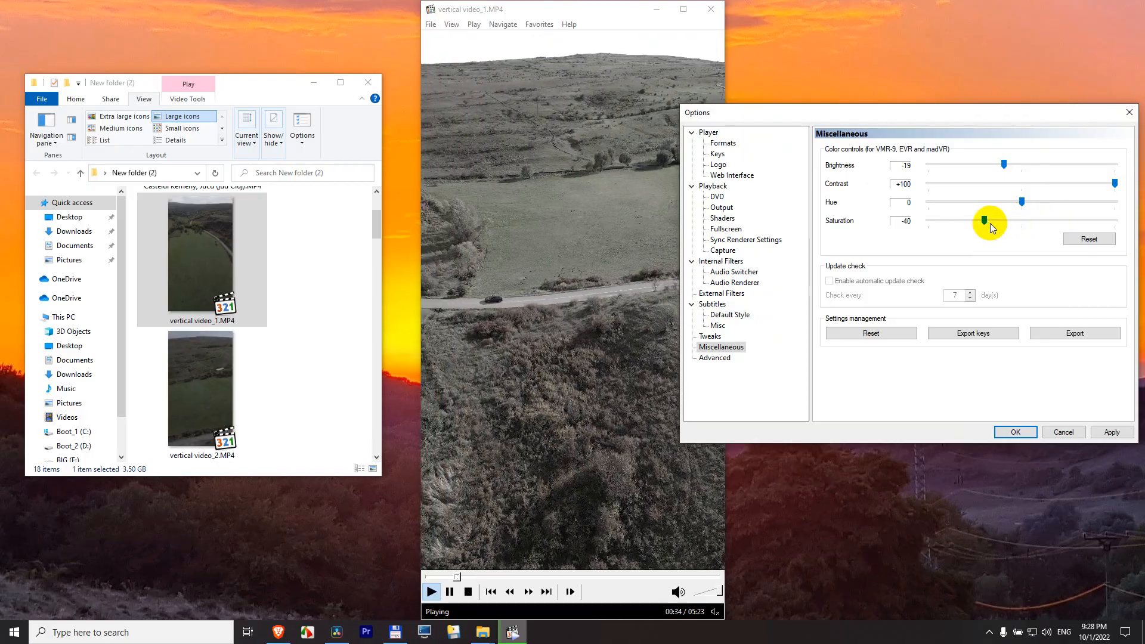
drag(990, 221, 1114, 221)
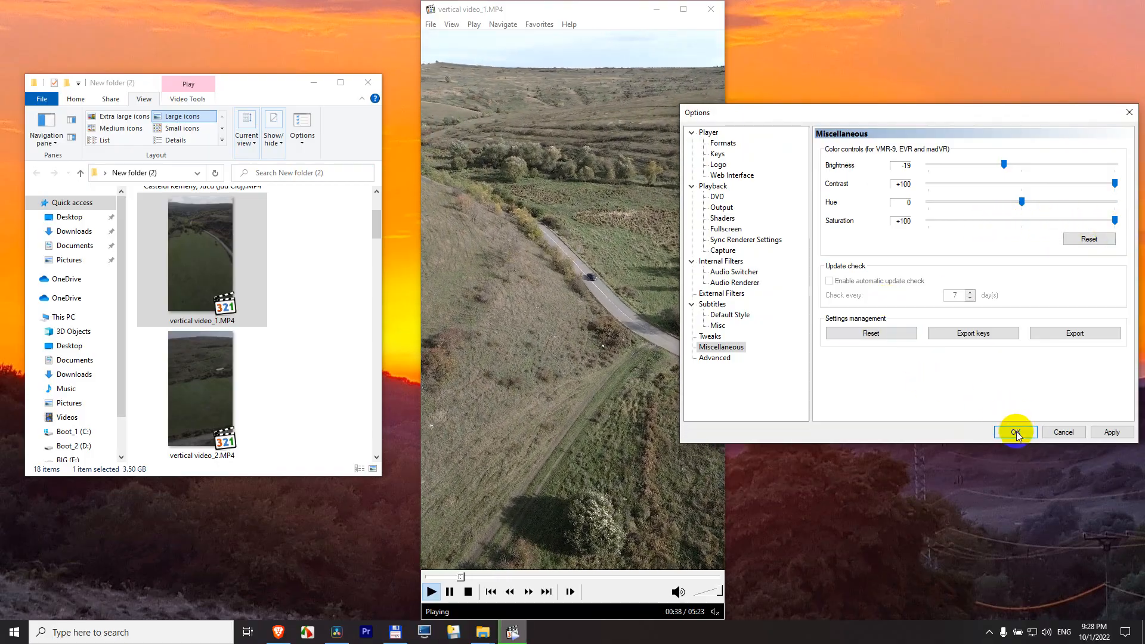
click(1015, 431)
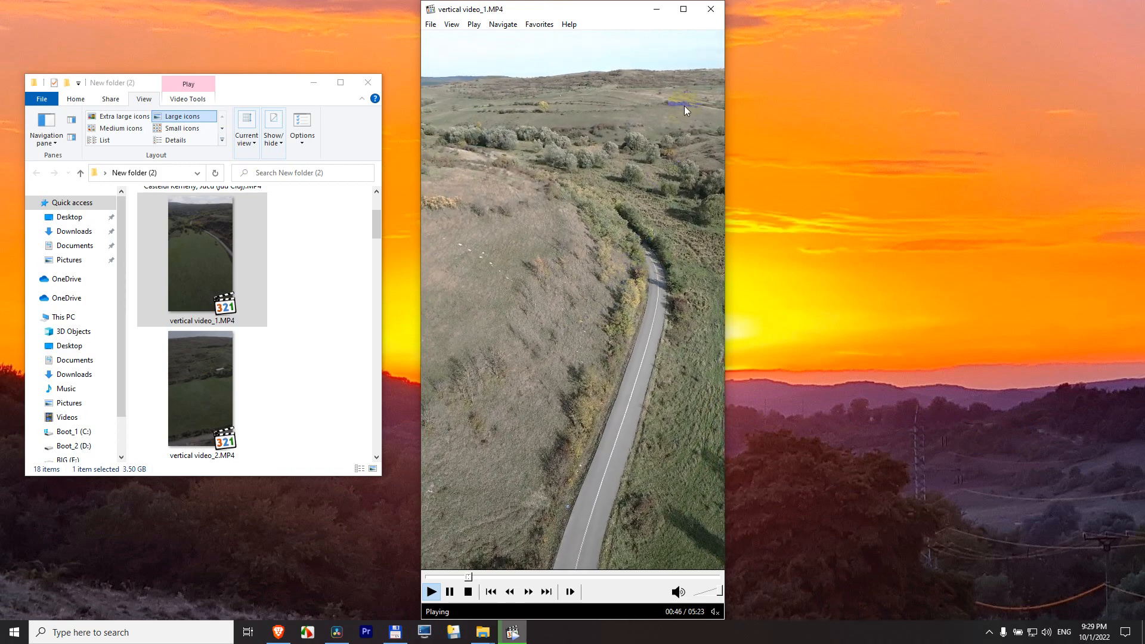
- Close the player, play vertical video_2.MP4, then reset all player settings to defaults
click(706, 9)
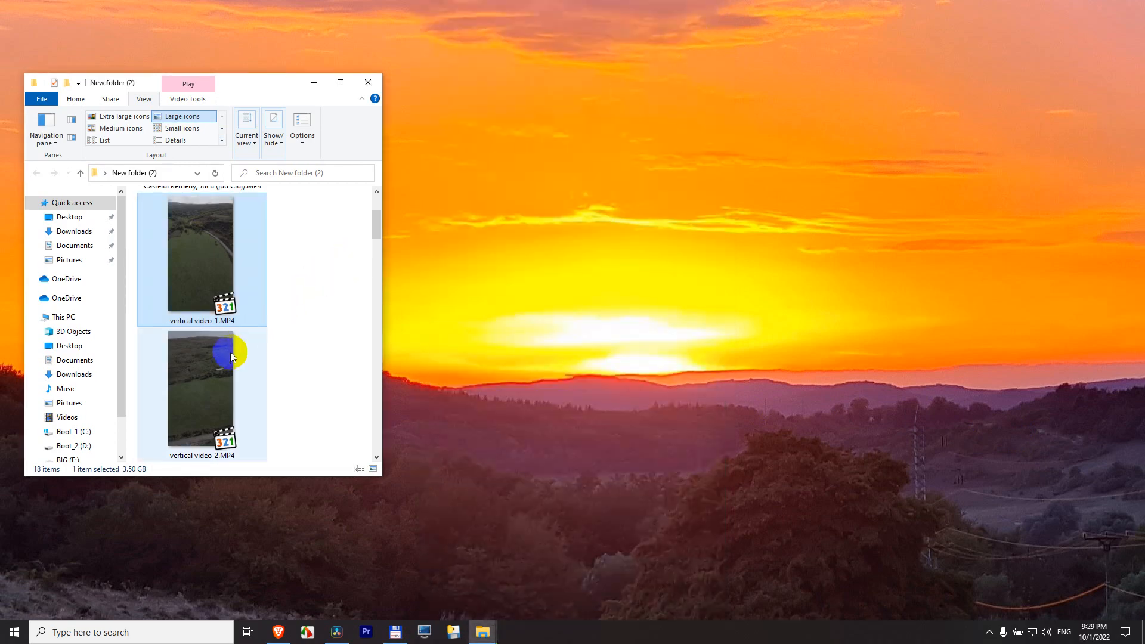
double_click(201, 390)
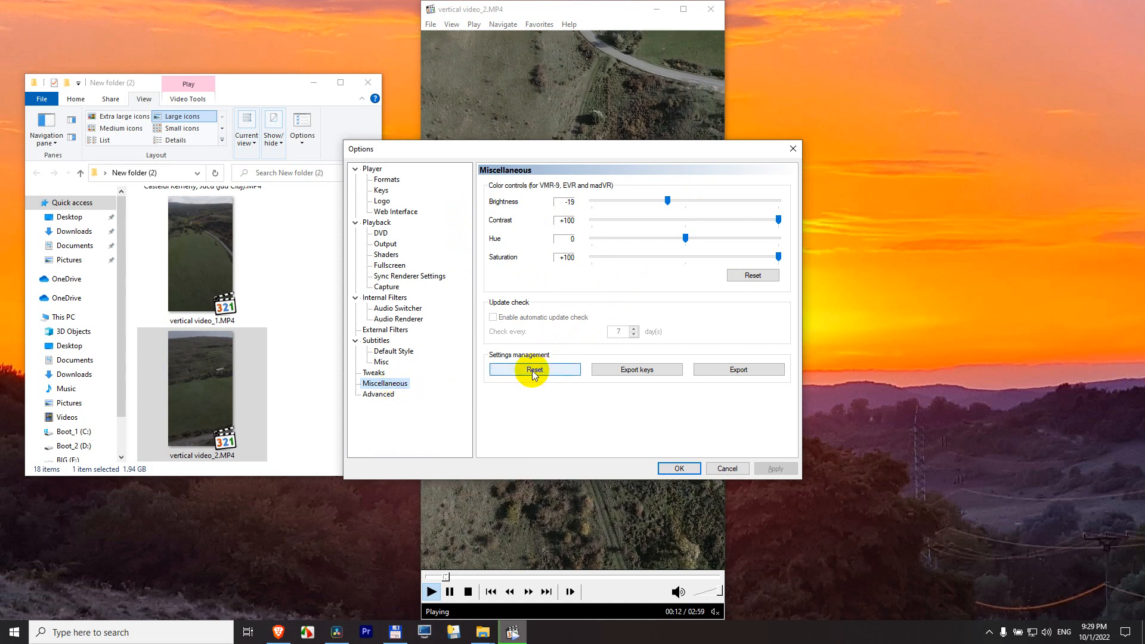
click(534, 370)
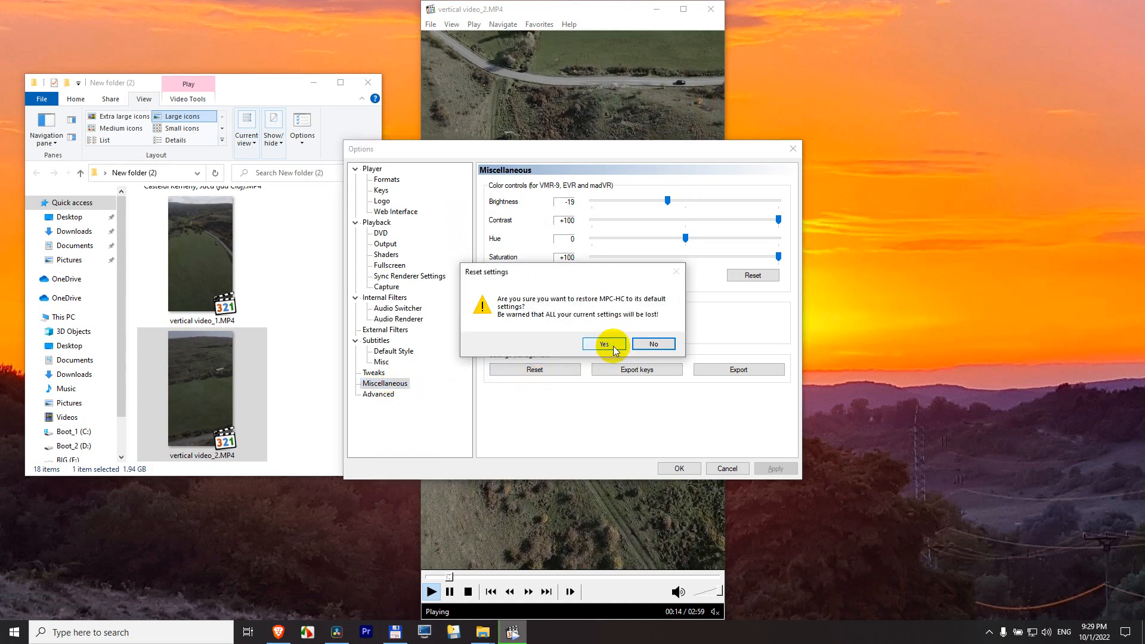
click(604, 343)
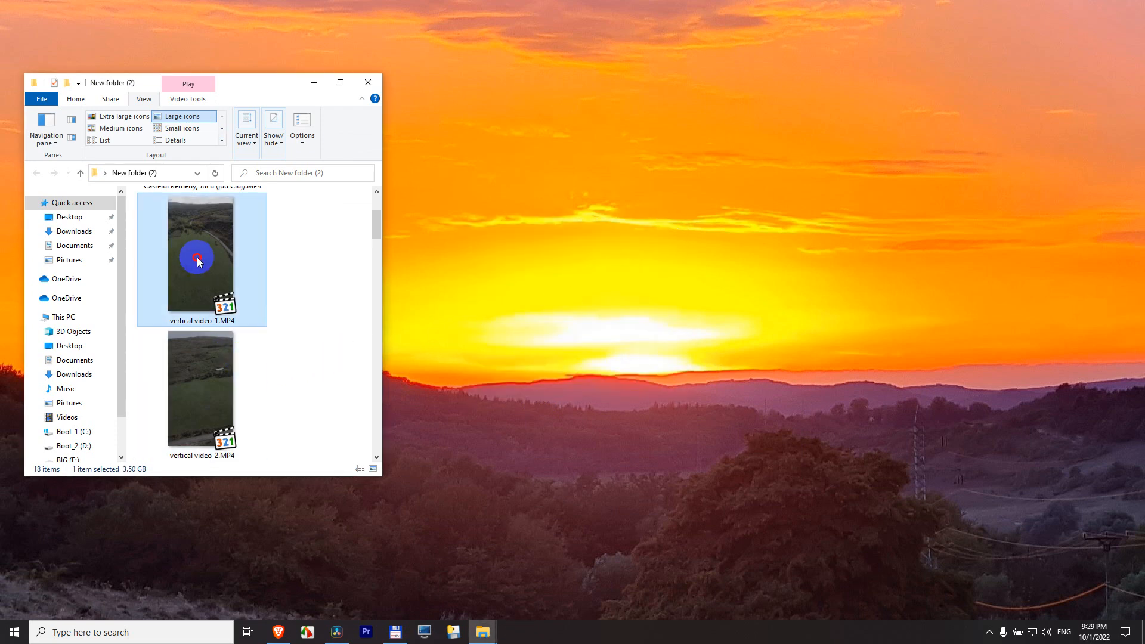
- Replay vertical video_1.MP4 with default colours, skip ahead, then stop playback
double_click(198, 259)
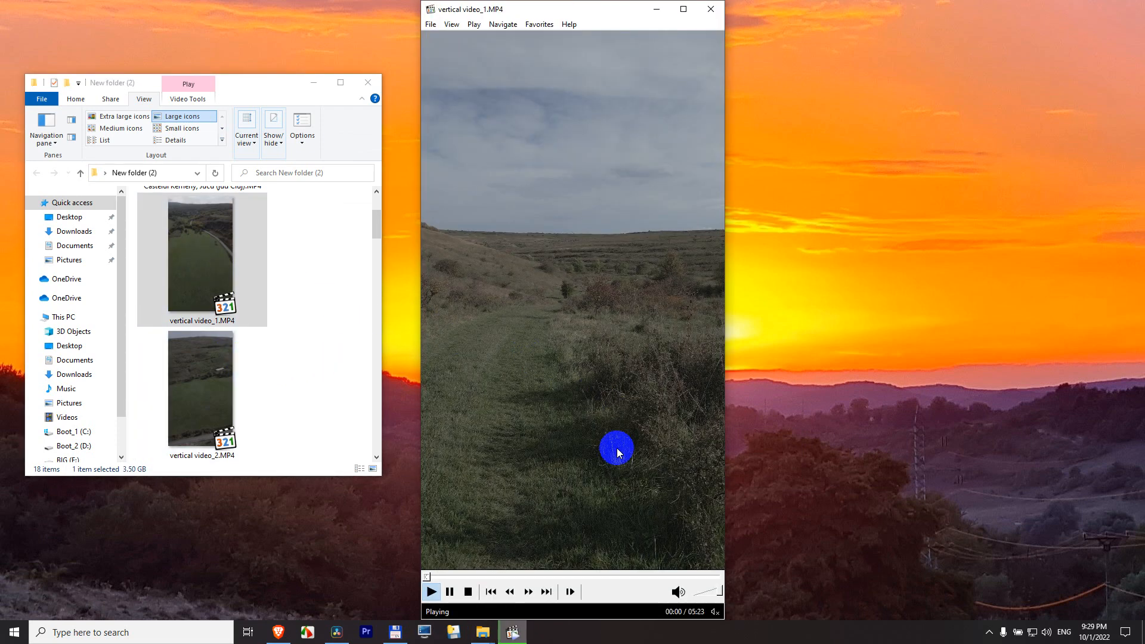
click(553, 577)
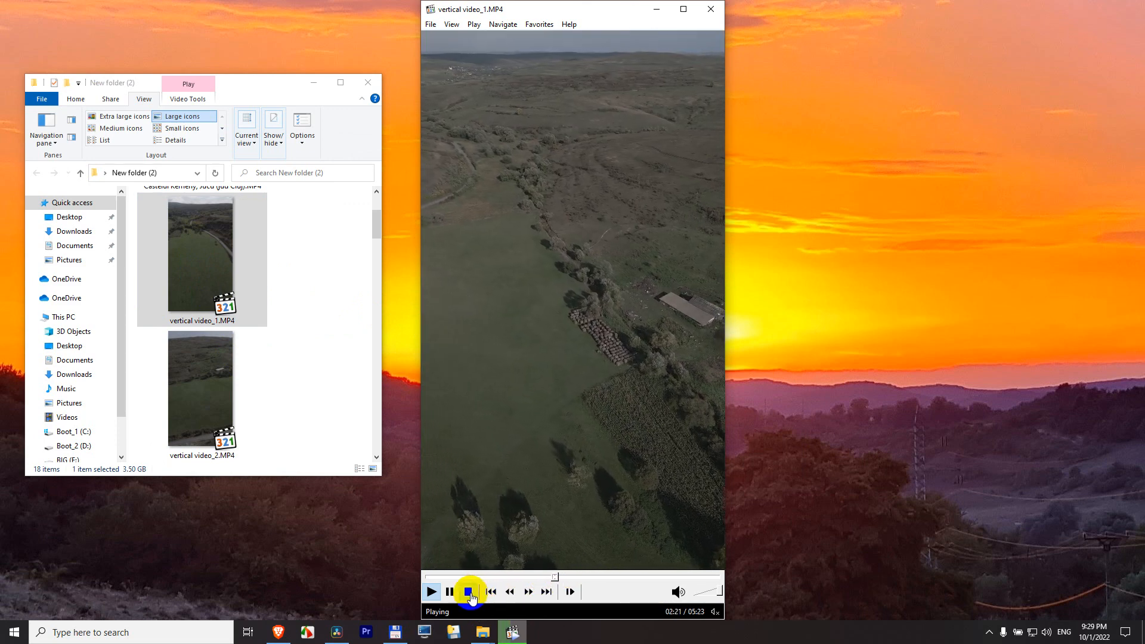
click(467, 591)
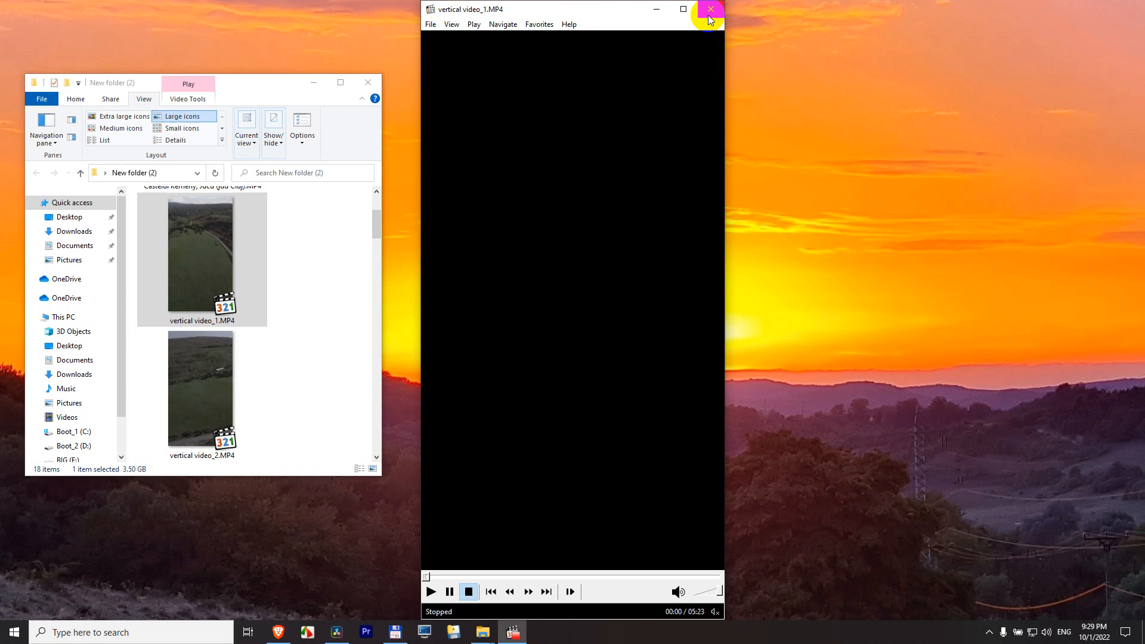
mouse_move(711, 11)
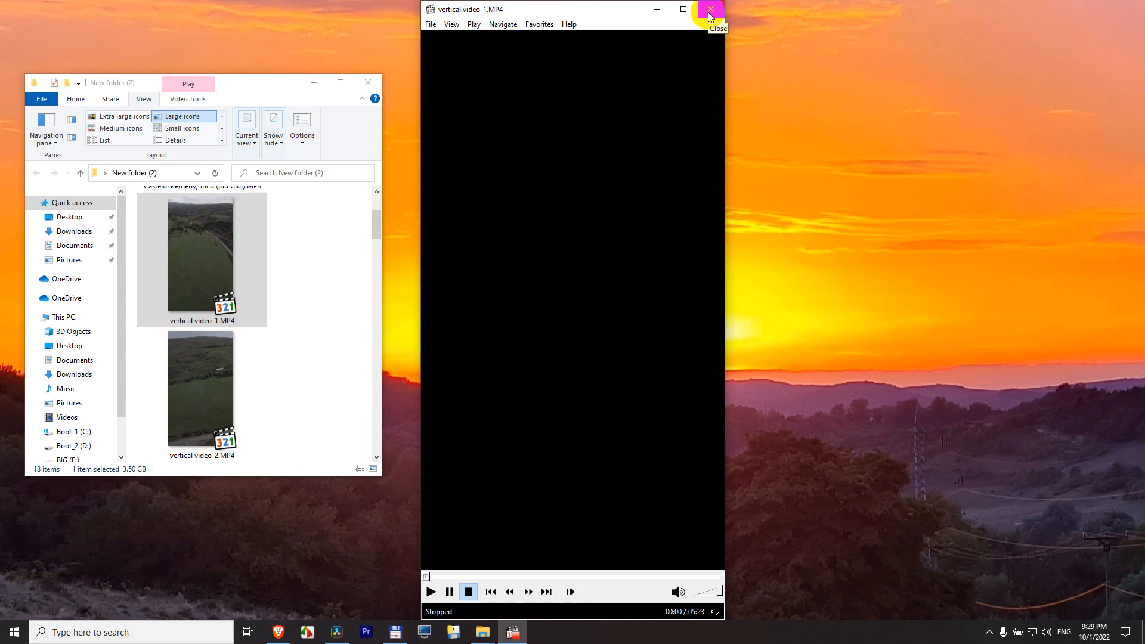
mouse_move(681, 12)
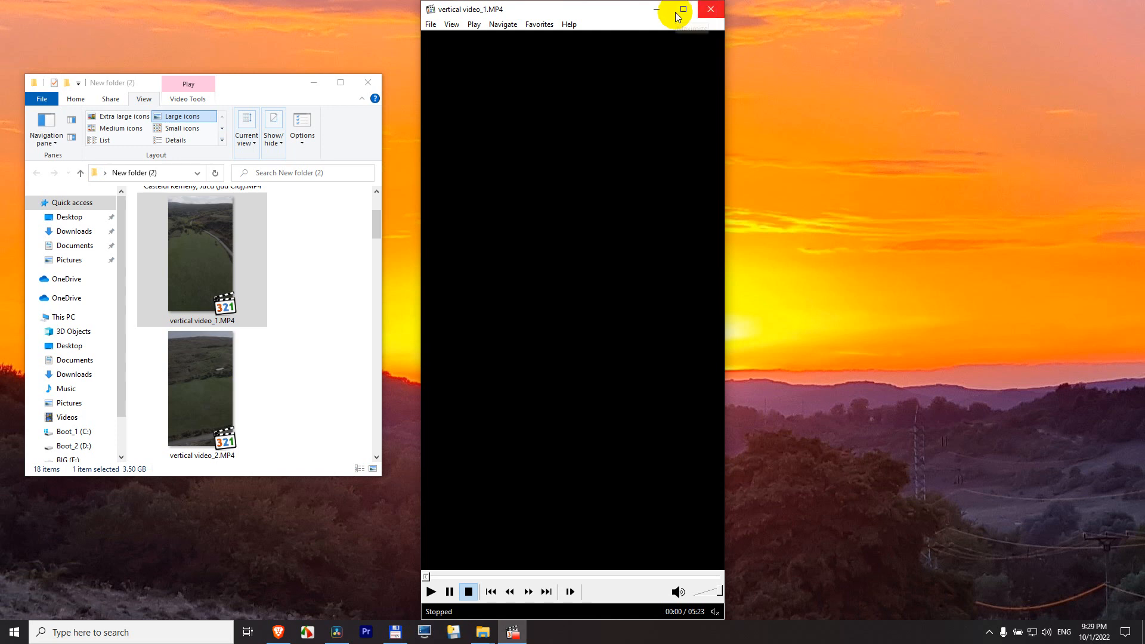